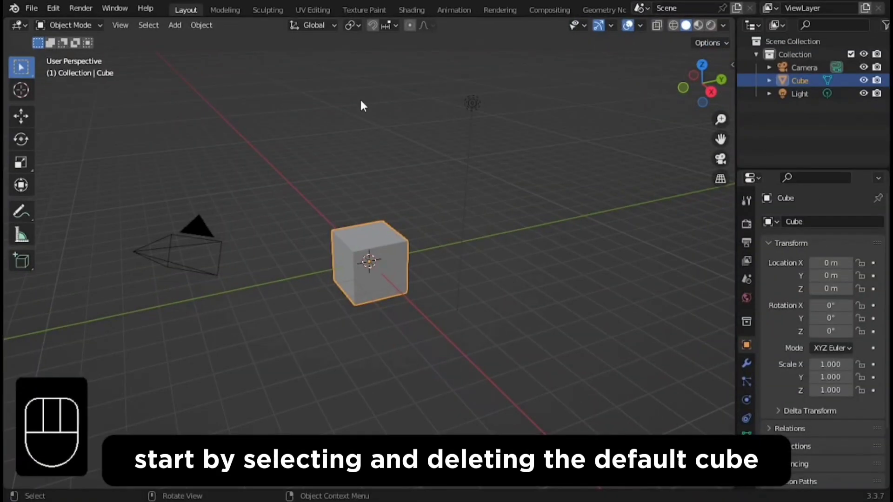
# Delete the default cube and light, leaving only the camera.
pyautogui.press('x')
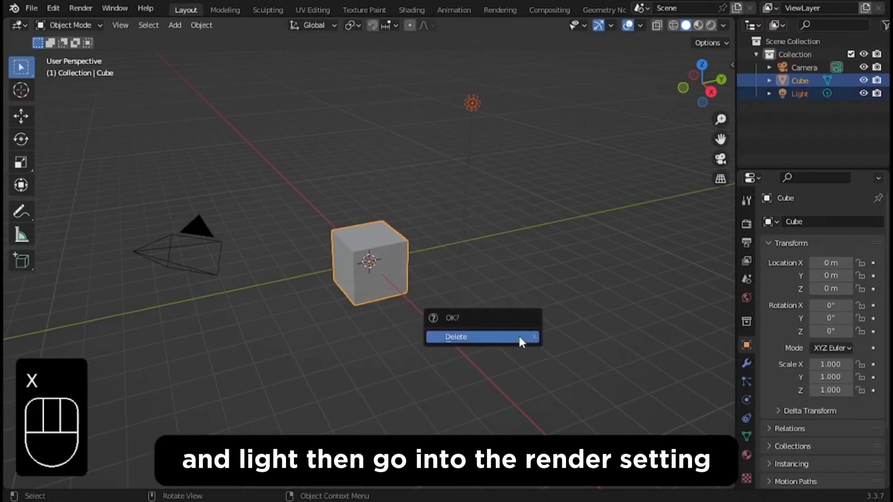
pyautogui.click(455, 337)
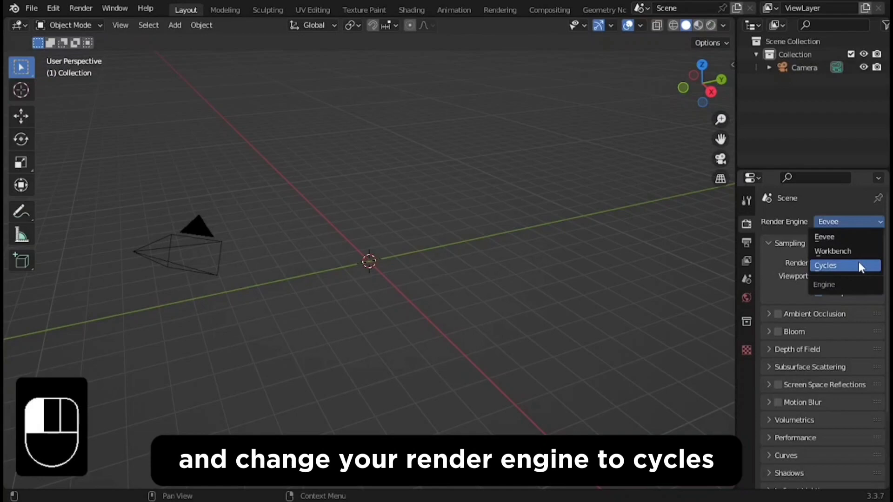
# Switch to Cycles, light the world with the HDRI at 0.1 strength, and make the film transparent.
pyautogui.click(746, 298)
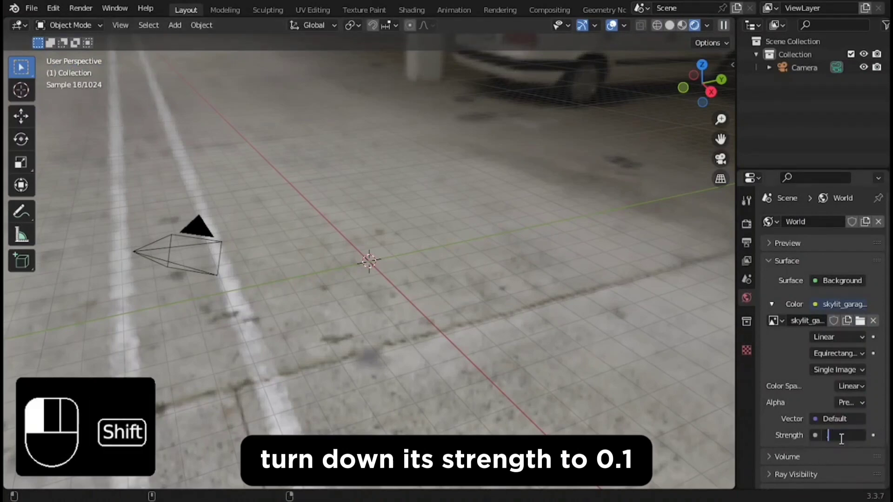
pyautogui.write('0.1')
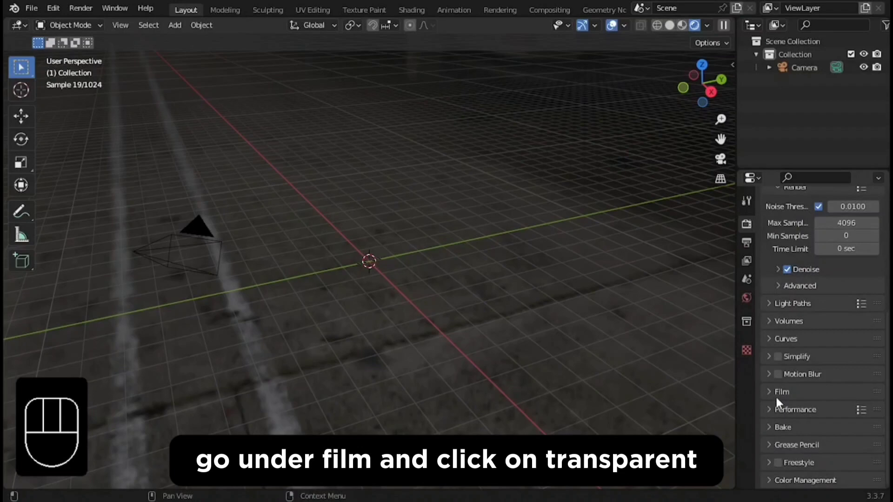
pyautogui.click(782, 392)
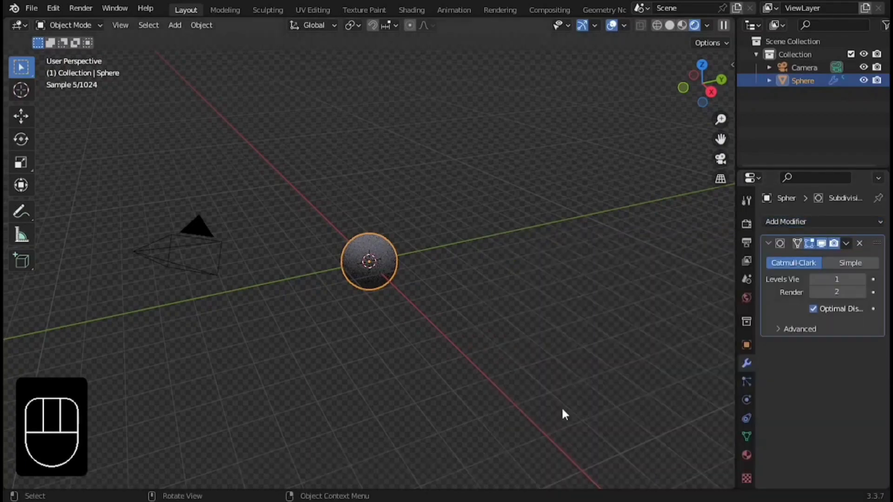
# Apply the Subdivision Surface modifier to the new UV sphere.
pyautogui.click(861, 279)
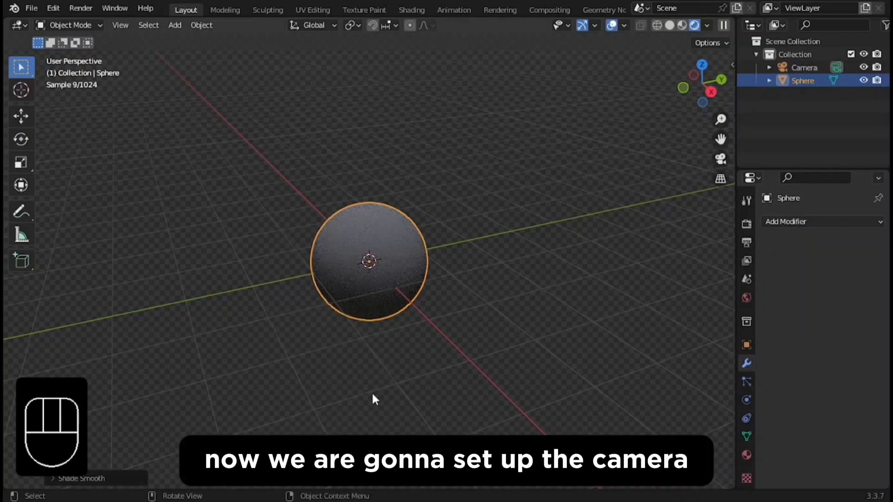
# Give the camera a Track To constraint targeting the Sphere.
pyautogui.click(804, 67)
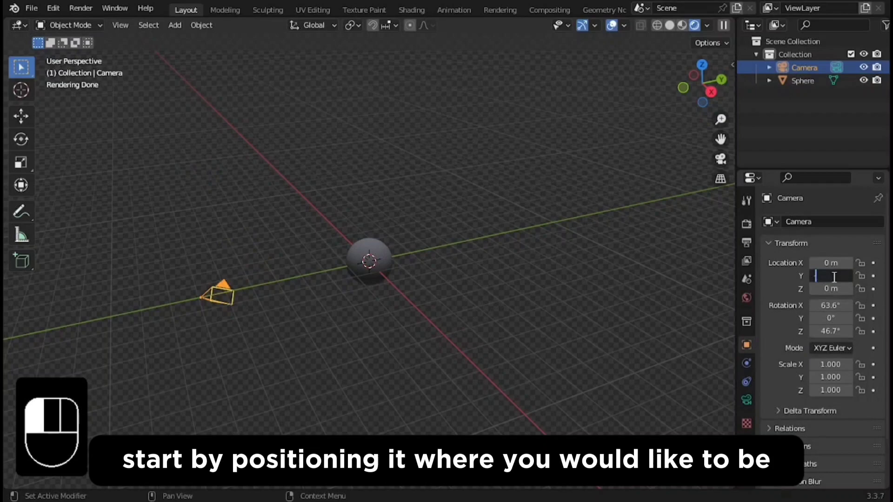
pyautogui.click(815, 222)
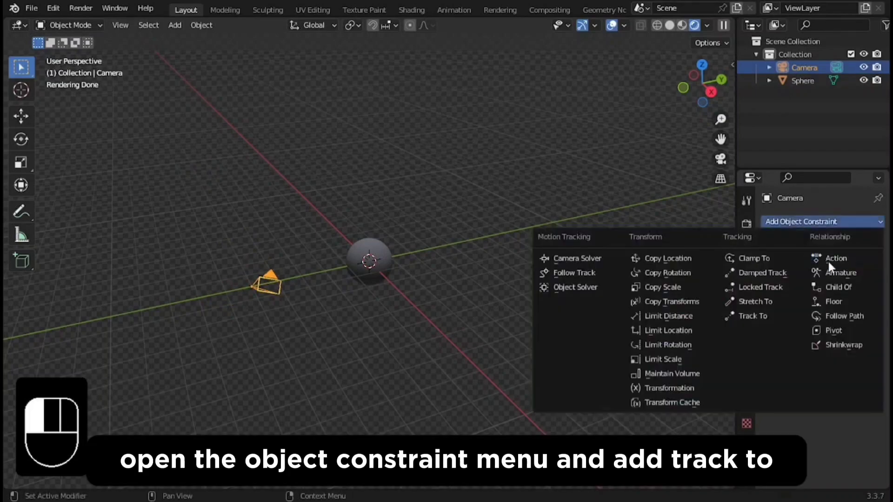
pyautogui.click(751, 316)
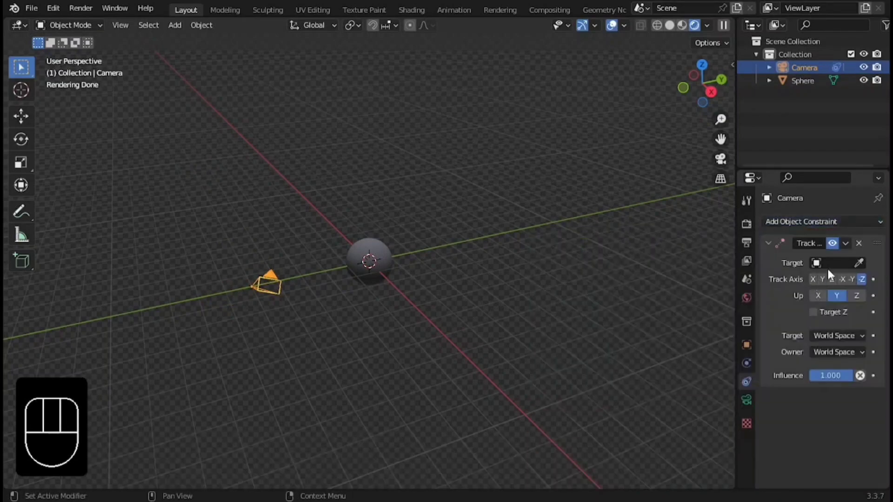
pyautogui.click(834, 263)
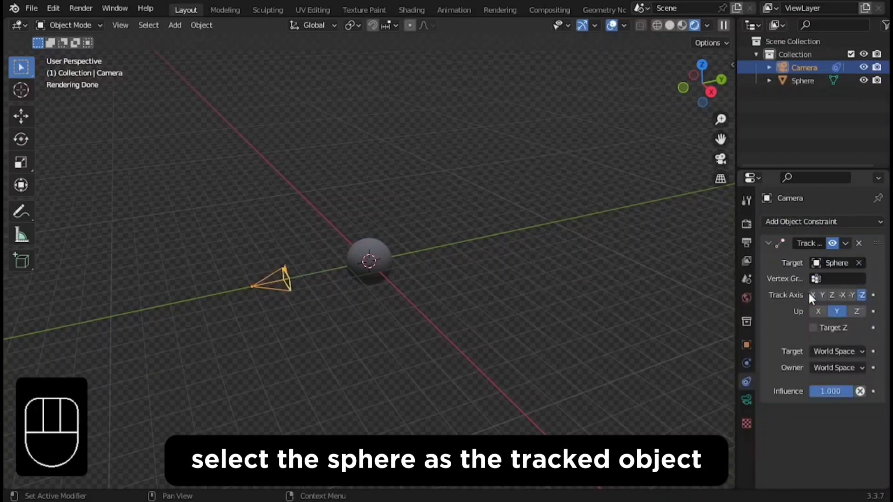
pyautogui.click(120, 24)
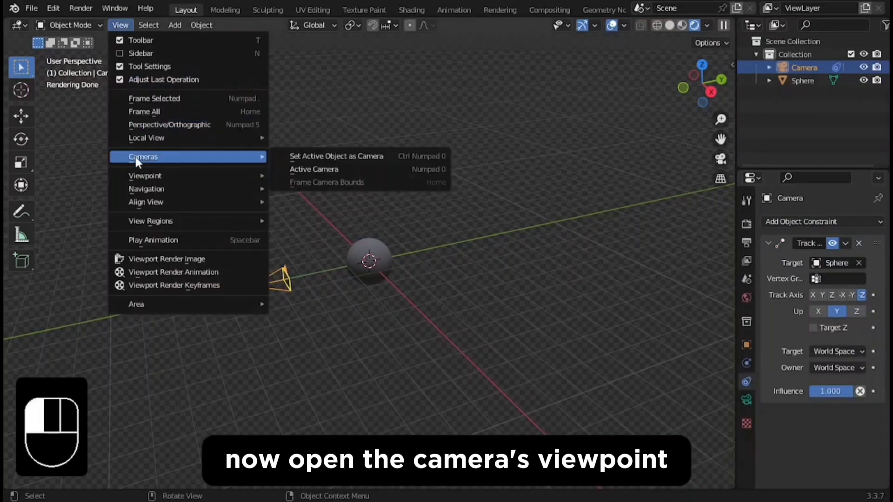
# Look through the active camera with a 1080×1080 output and 70 mm focal length.
pyautogui.click(314, 169)
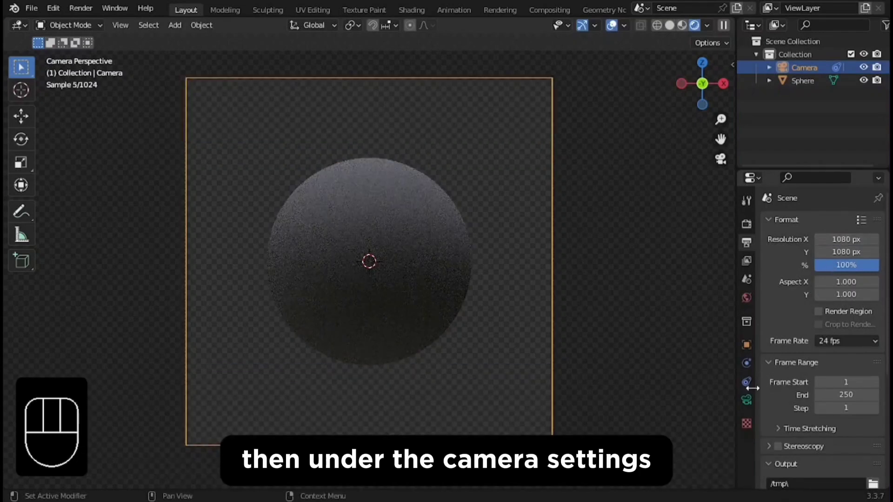
pyautogui.click(746, 382)
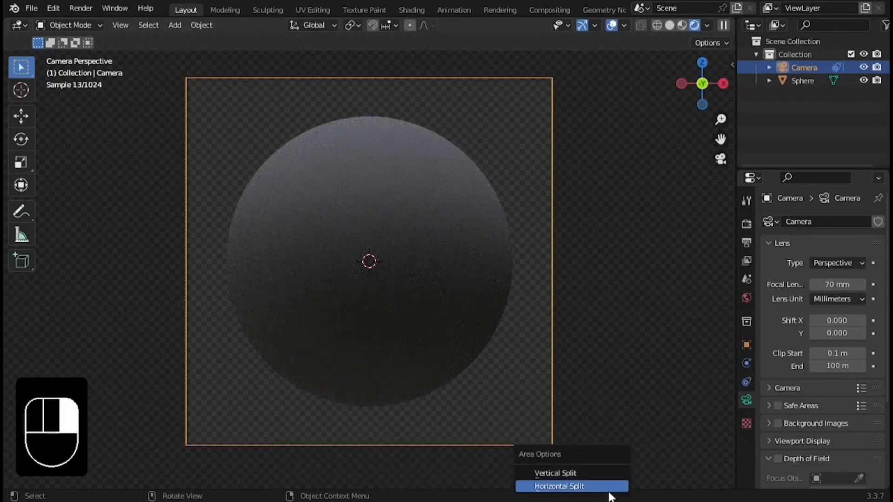
# Split off a Shader Editor for the Lava material and set displacement to Displacement and Bump.
pyautogui.click(559, 486)
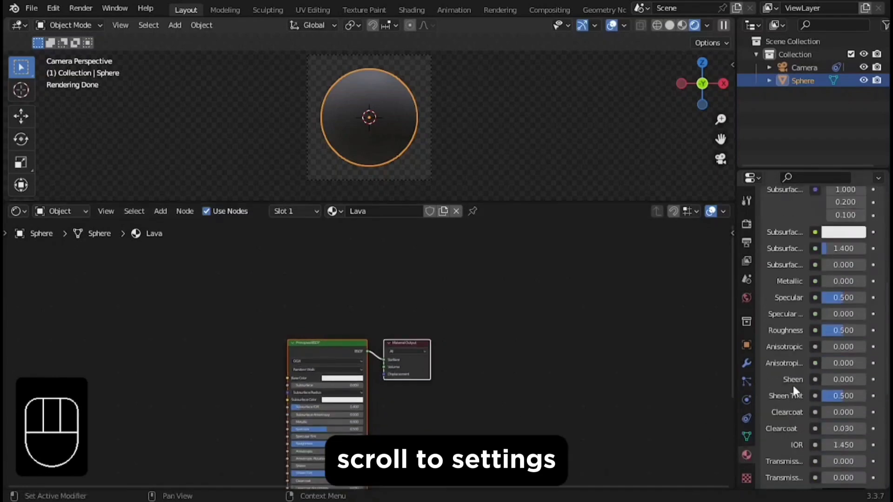
pyautogui.scroll(-3)
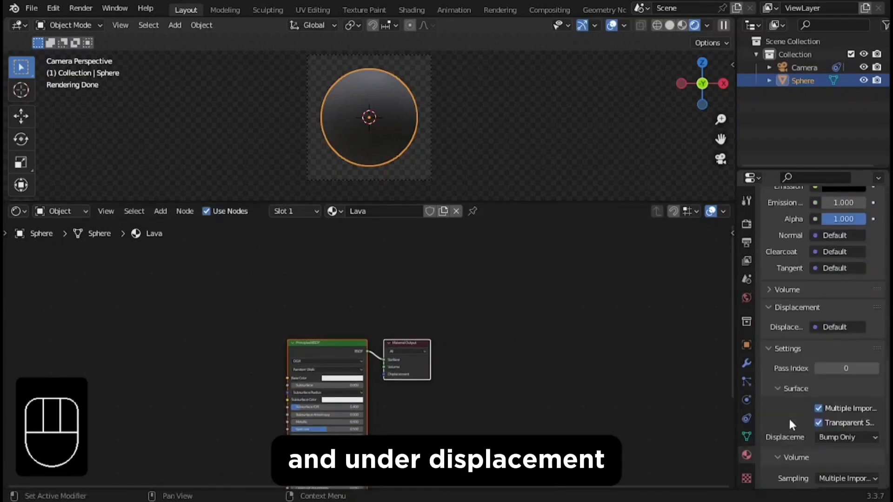
pyautogui.click(846, 437)
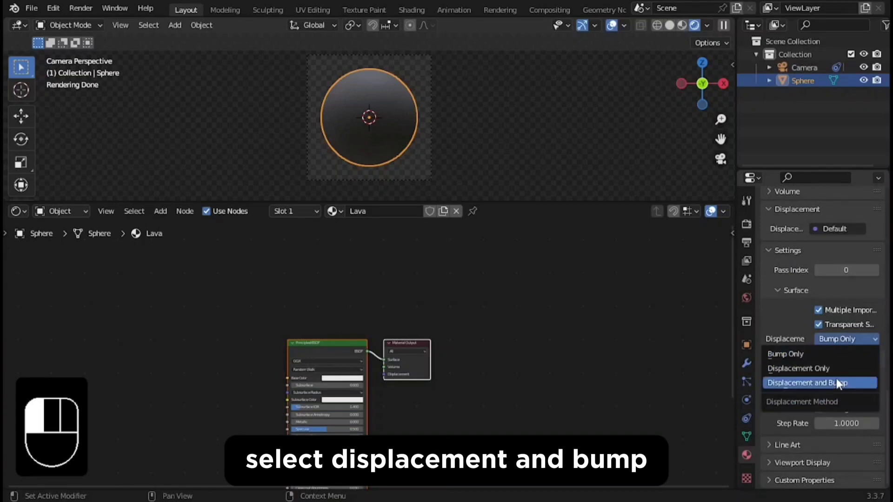
pyautogui.click(818, 382)
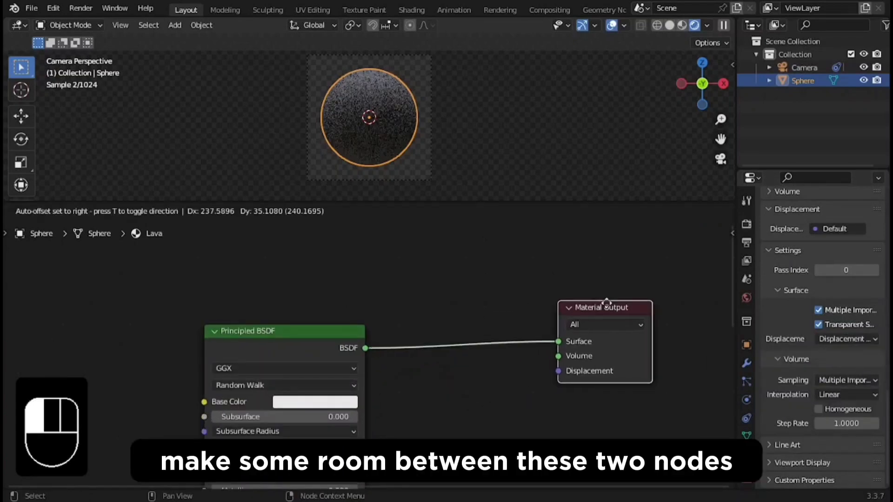
# Add a Noise Texture driving a Displacement node into the material output.
pyautogui.press('shift+a')
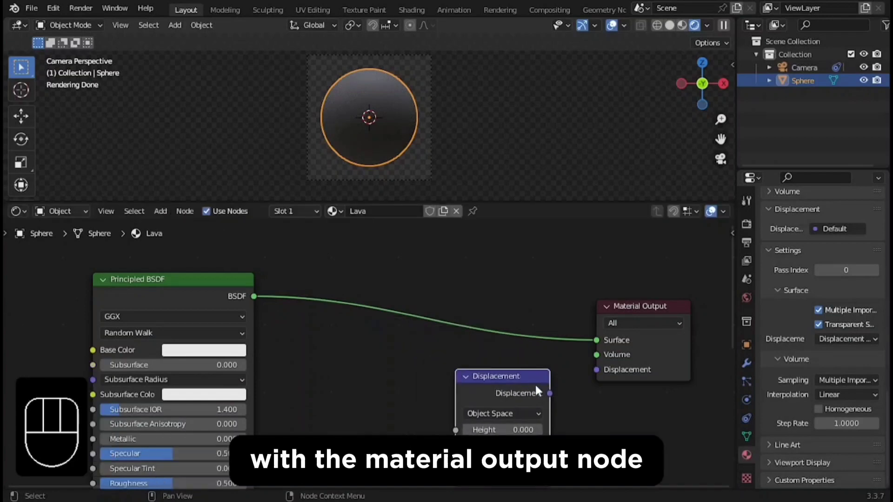
pyautogui.press('shift+a')
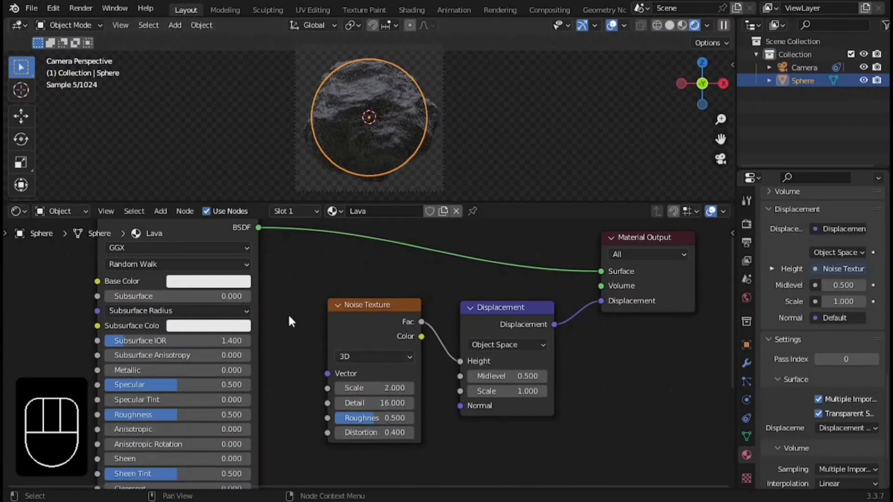
# Make the base colour black, mix in an Emission shader, and add a Blackbody node.
pyautogui.click(207, 280)
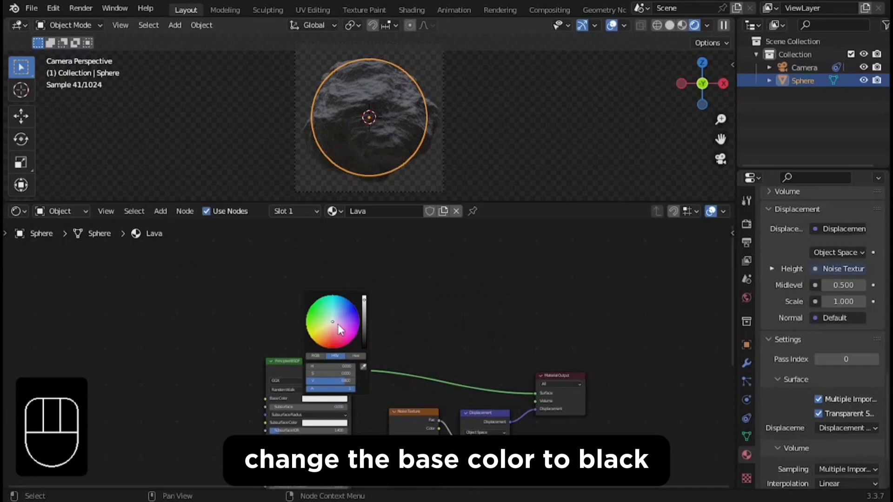
pyautogui.press('shift+a')
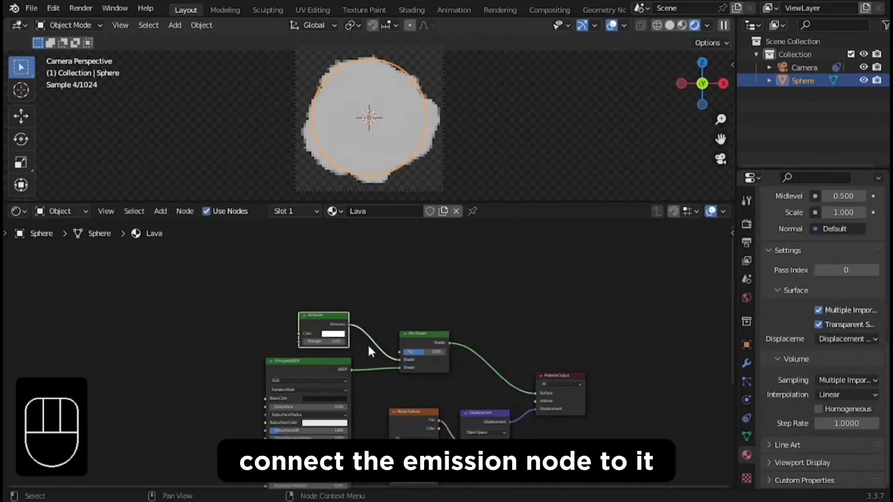
pyautogui.write('blac')
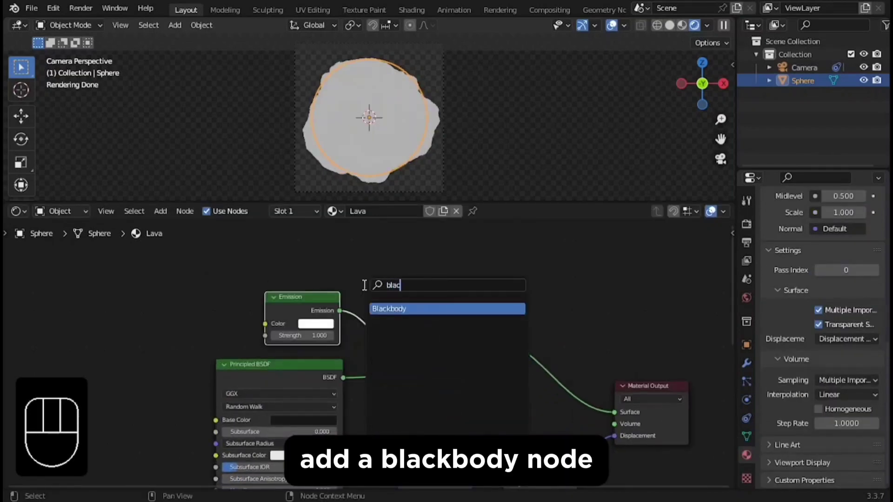
pyautogui.click(446, 309)
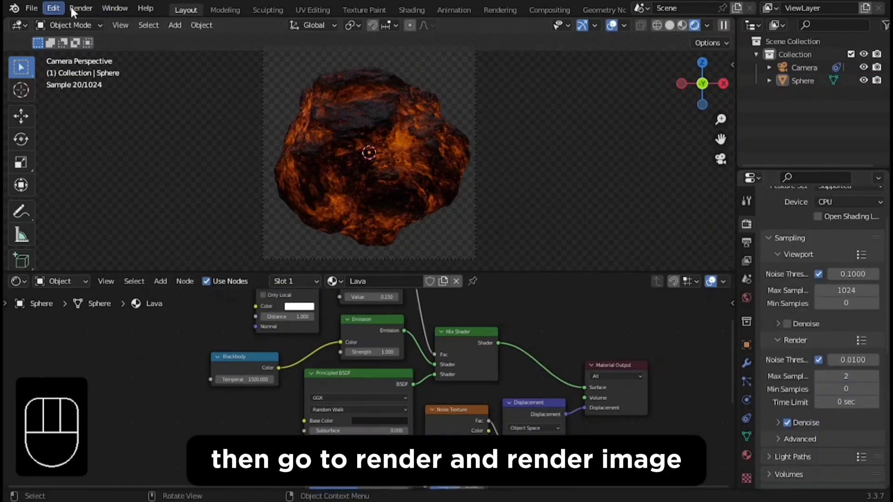
# Render the final image of the lava rock on a transparent background.
pyautogui.click(79, 8)
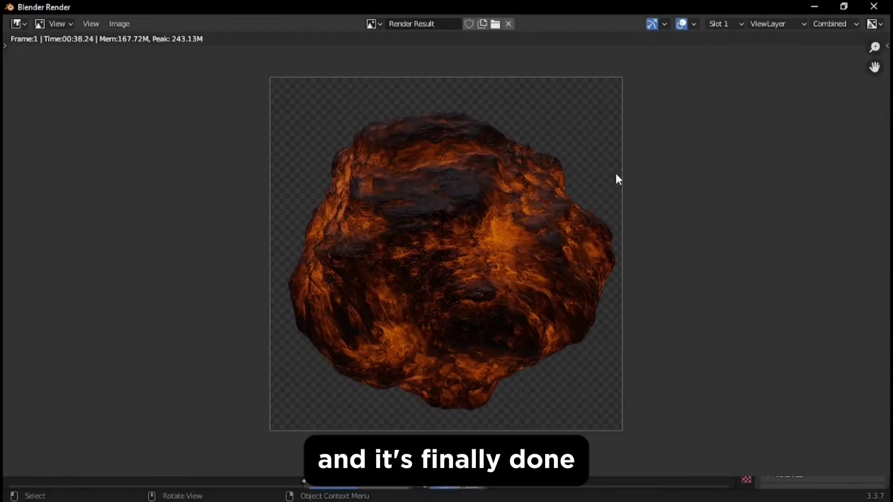